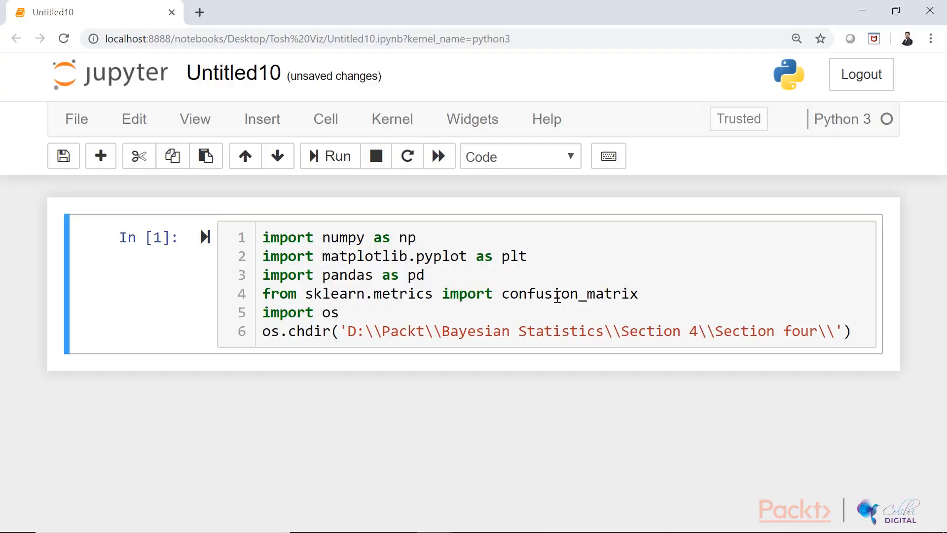
{"action": "type", "text": "df = pd.read_csv('UCI_Credit_Card.csv')"}
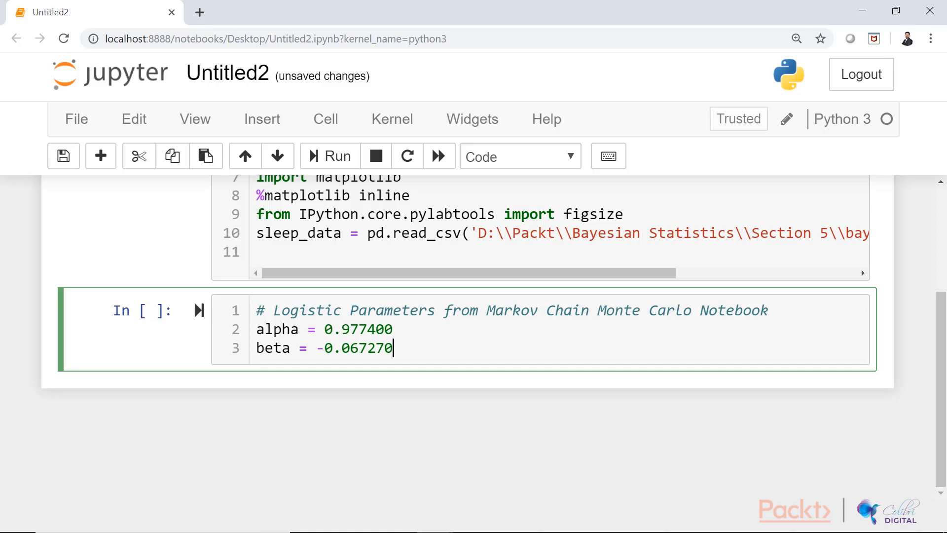
{"action": "scroll", "scroll_direction": "down", "scroll_amount": 3}
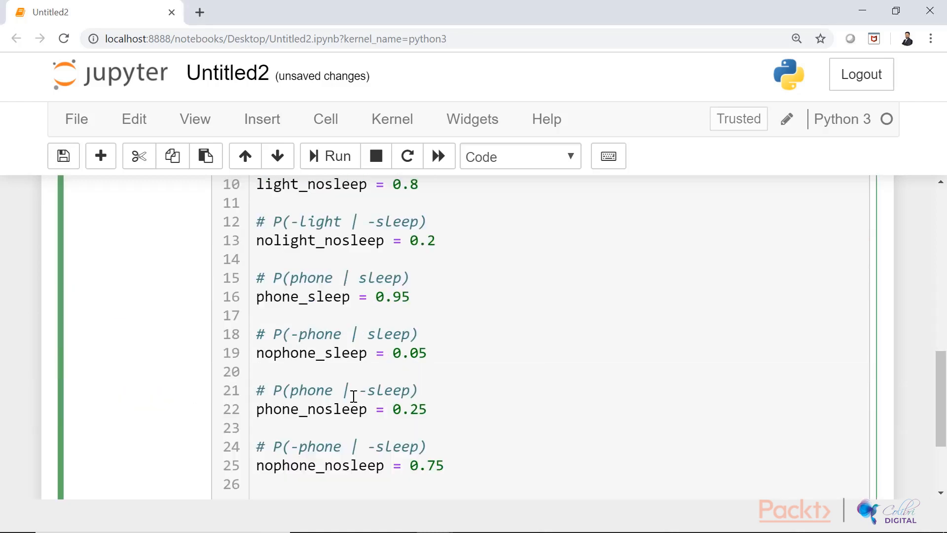